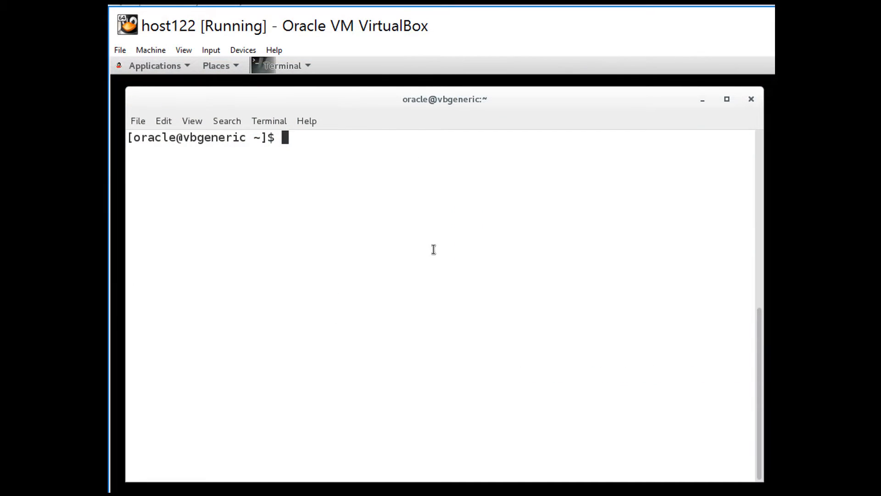
mouse_move(446, 360)
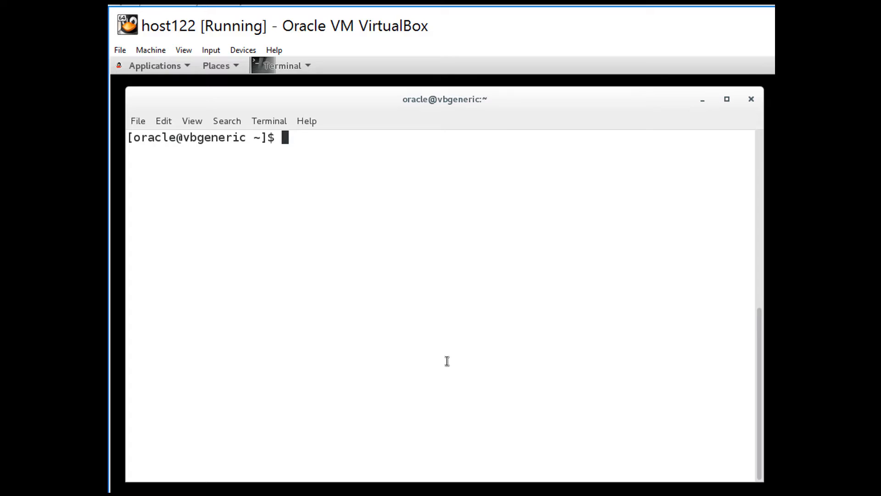
type("sql")
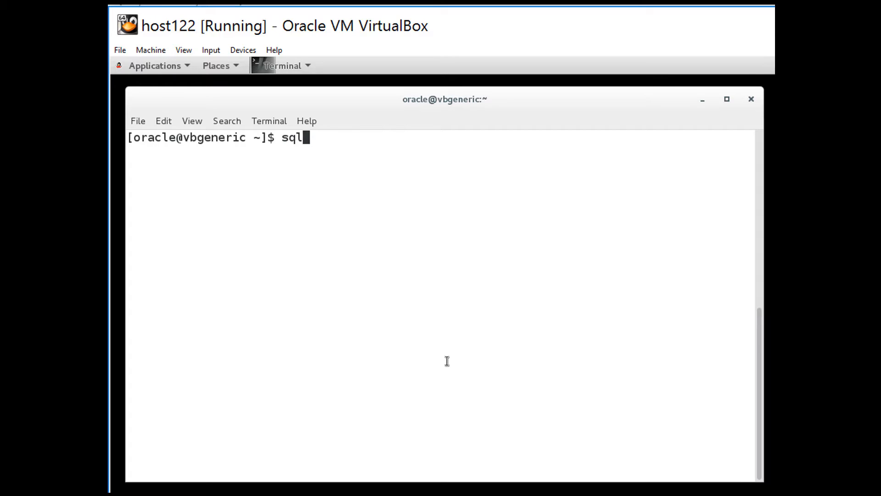
type("plus hr/hr")
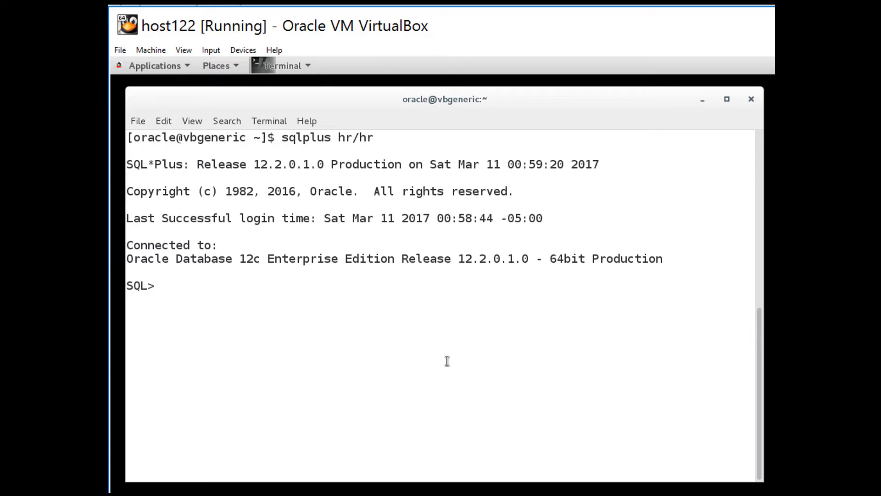
type("select * from")
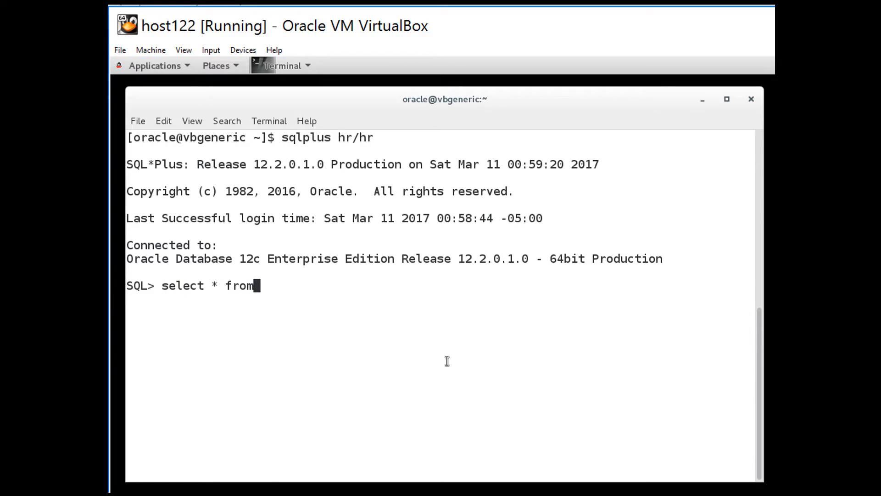
type("regions;")
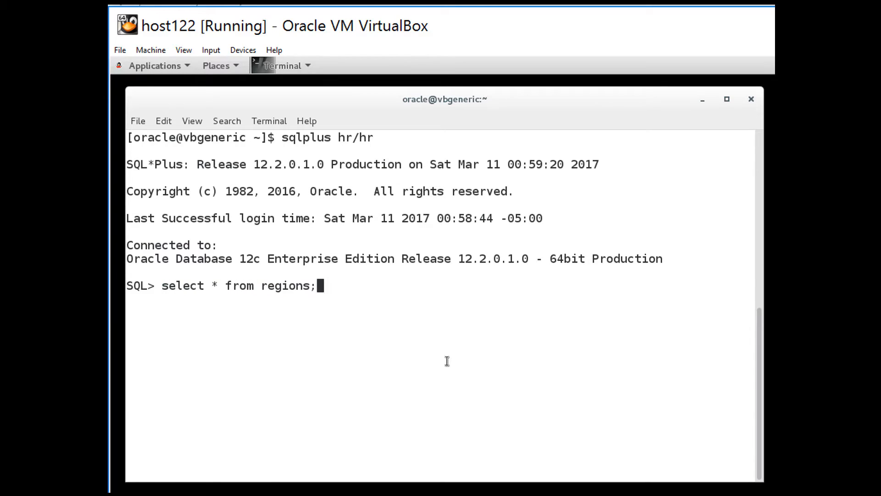
key("Return")
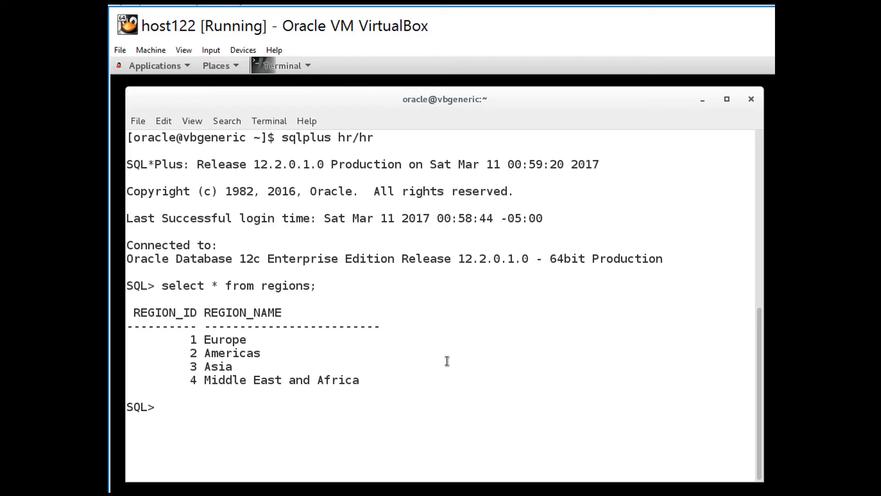
- Show the regions query plan via dbms_xplan.display_cursor: full access on REGIONS, 4 rows
type("select * from ta")
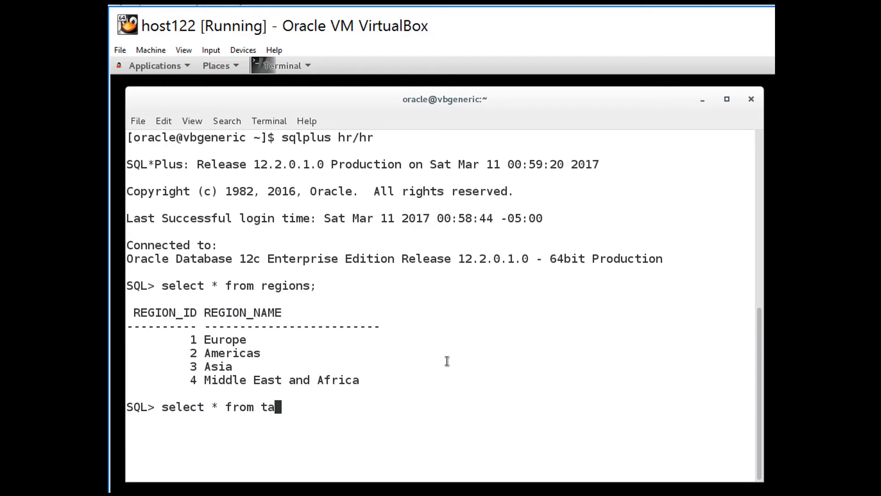
type("ble(dbms_x")
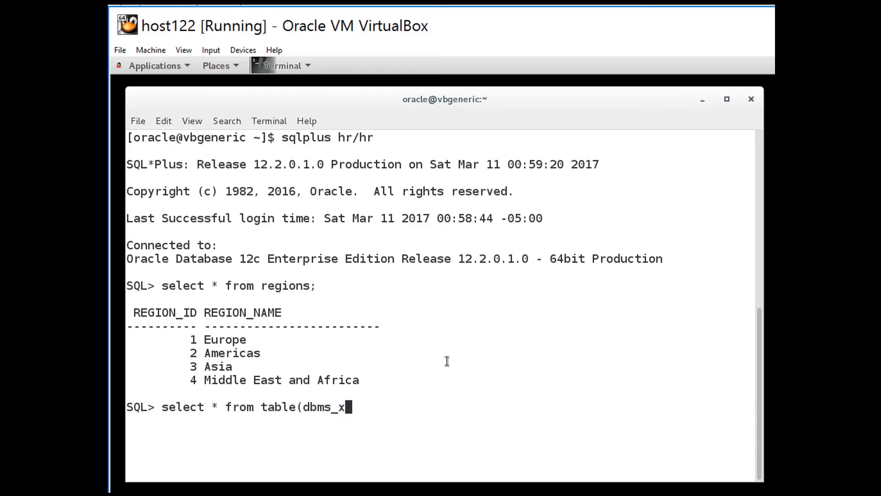
type("plan.display_")
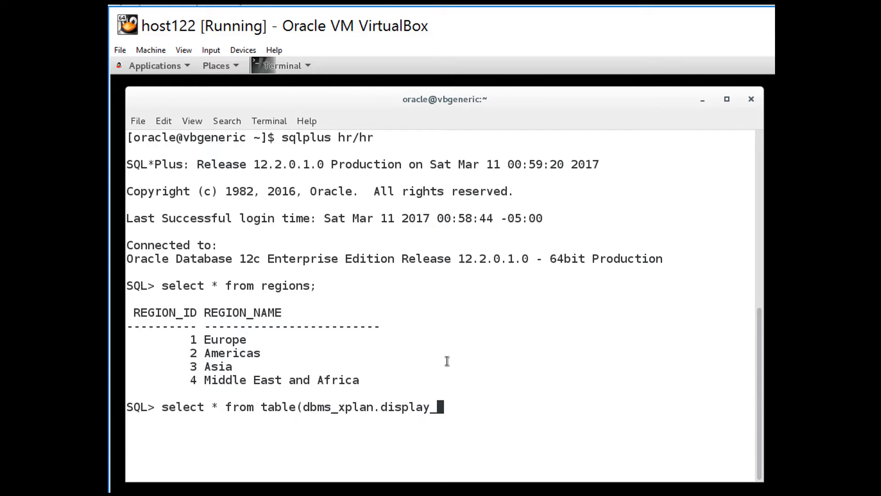
key("Return")
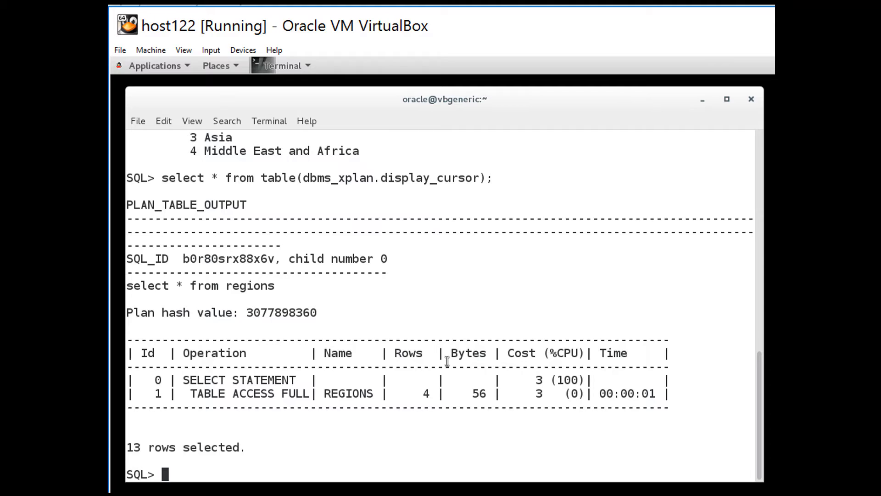
- Run select * from emp and let employee rows stream until cancelled at 147000 rows
type("select")
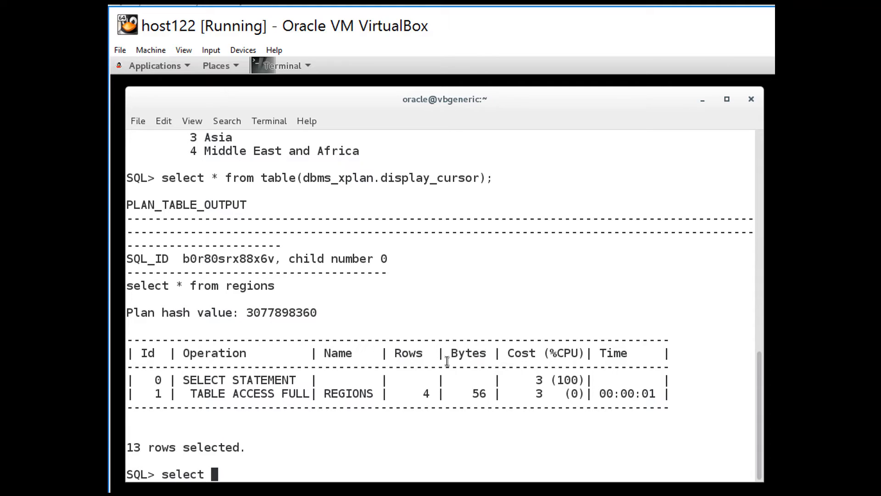
type("* from em")
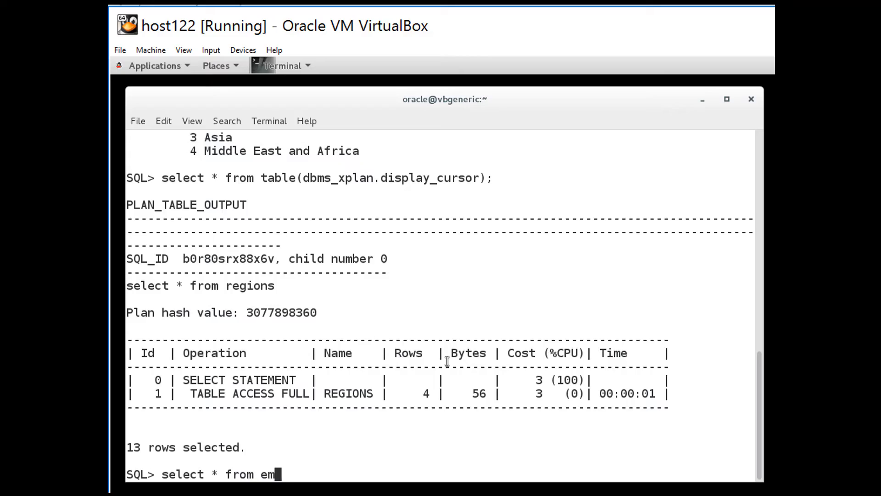
type("p;")
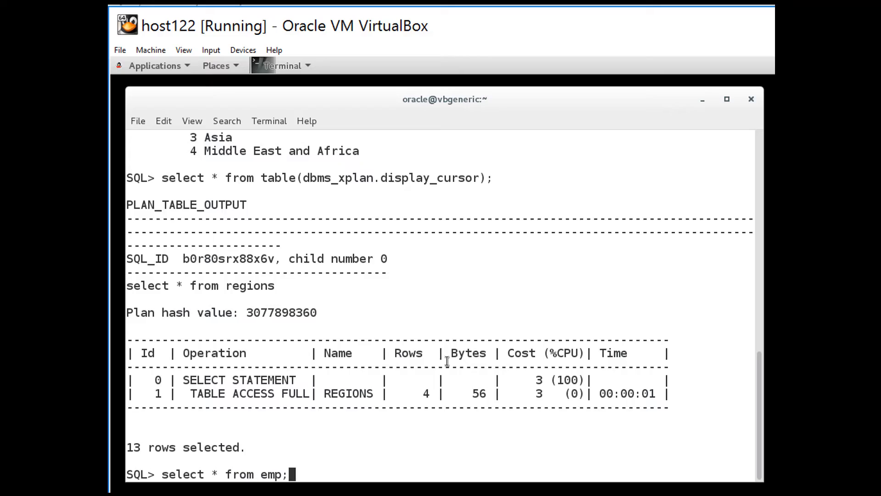
key("Return")
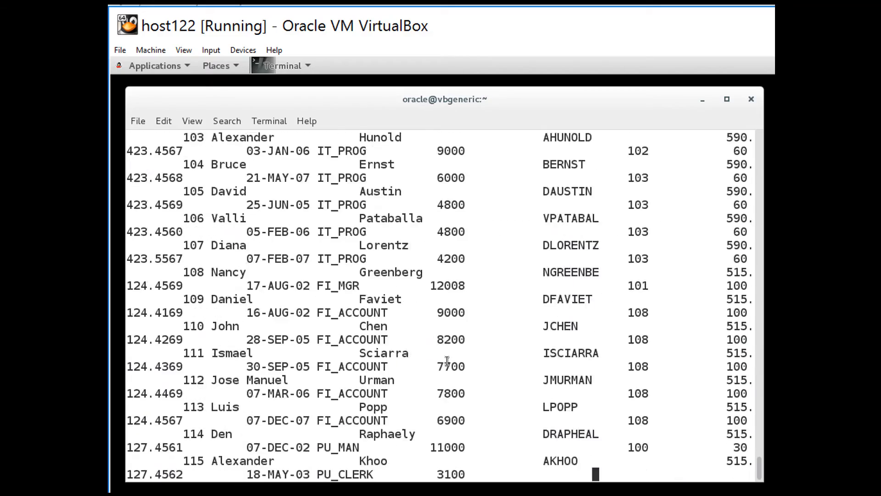
scroll("down", 3)
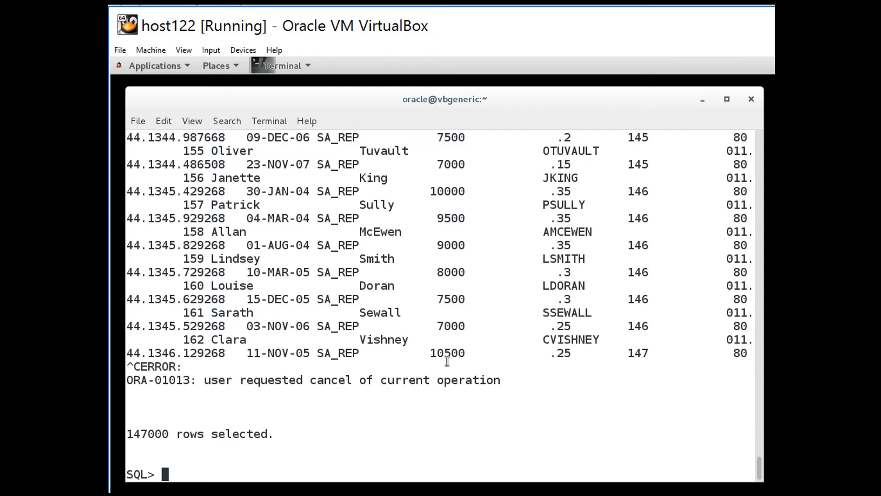
- Set feedback only and rerun the emp query, reporting just 1753088 rows selected
type("set feedb")
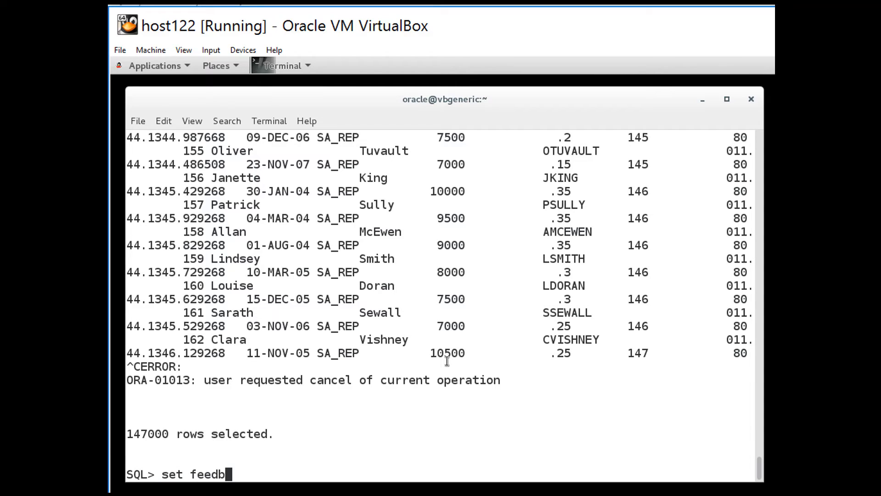
type("ack only")
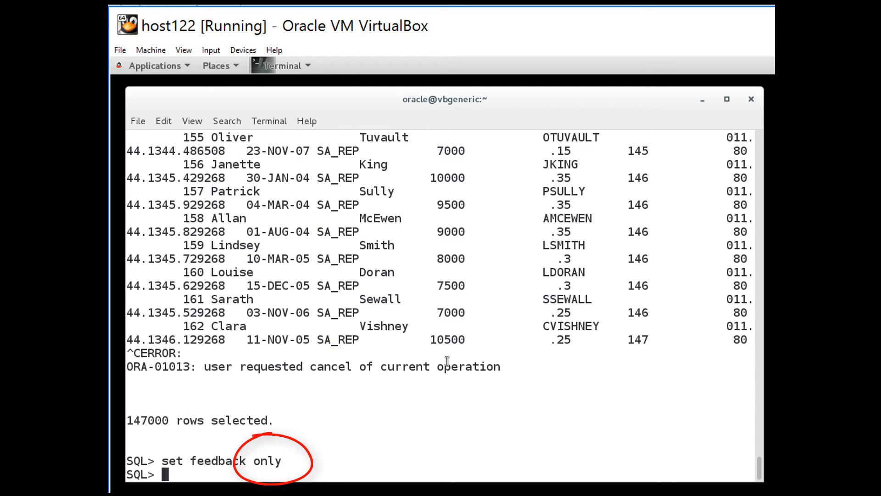
type("select *")
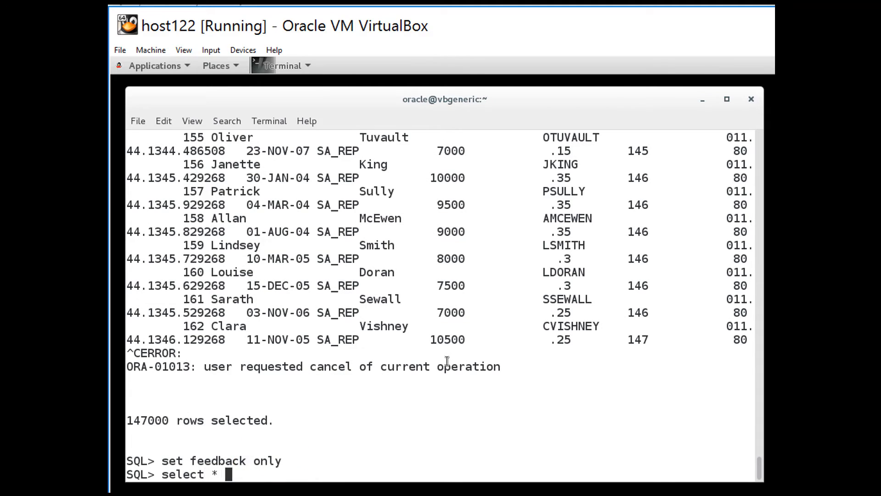
type("from emp")
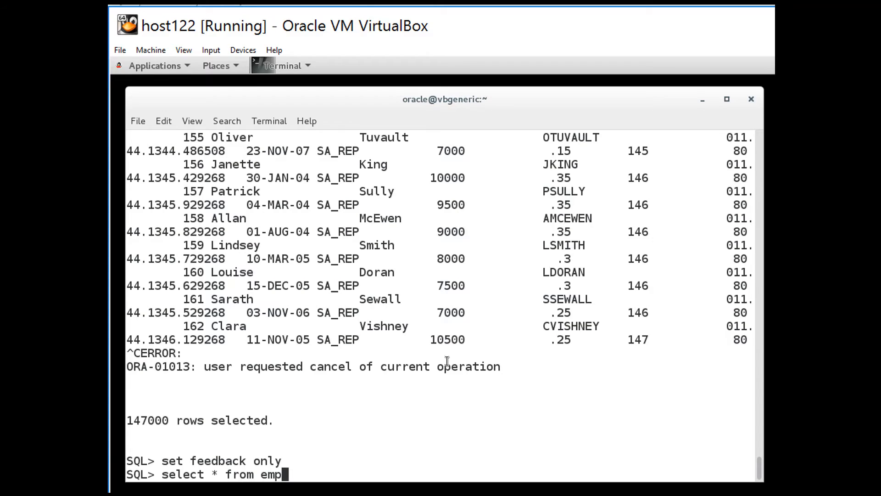
key("Return")
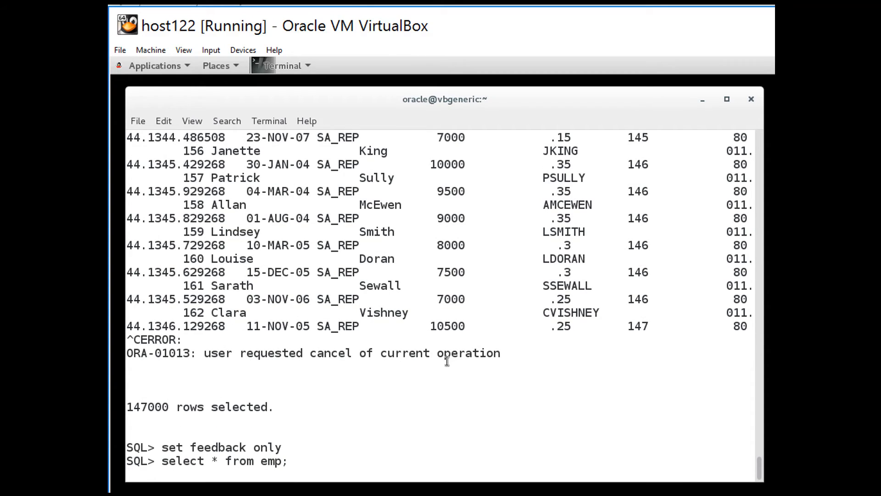
key("Return")
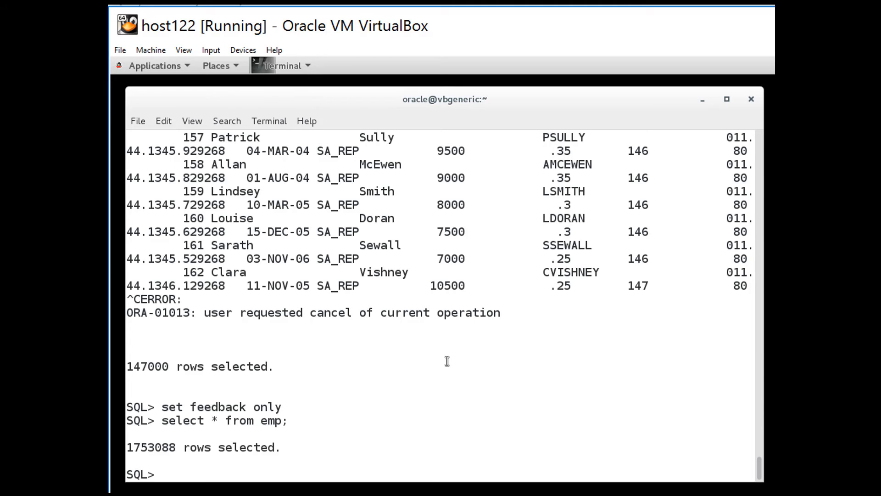
- Turn feedback back on and type select * from table(dbms_xplan.display_cursor); without running it
type("set feedback on")
type("select *")
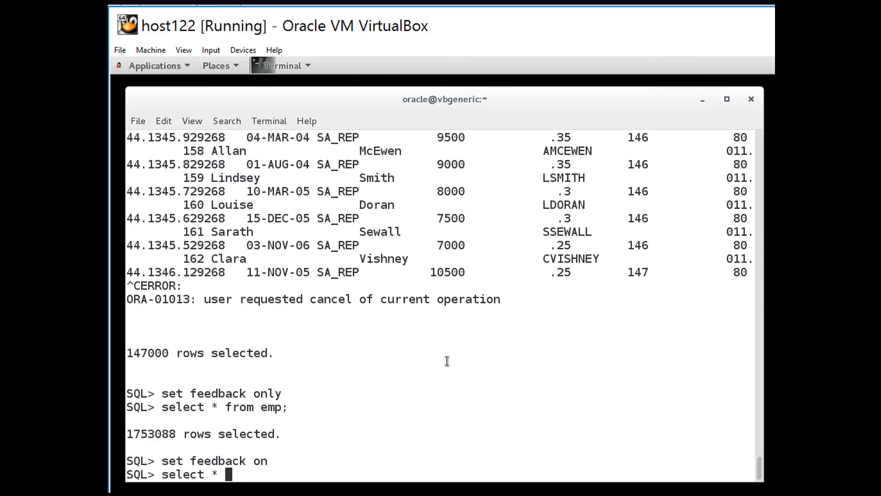
type("from table(dbms")
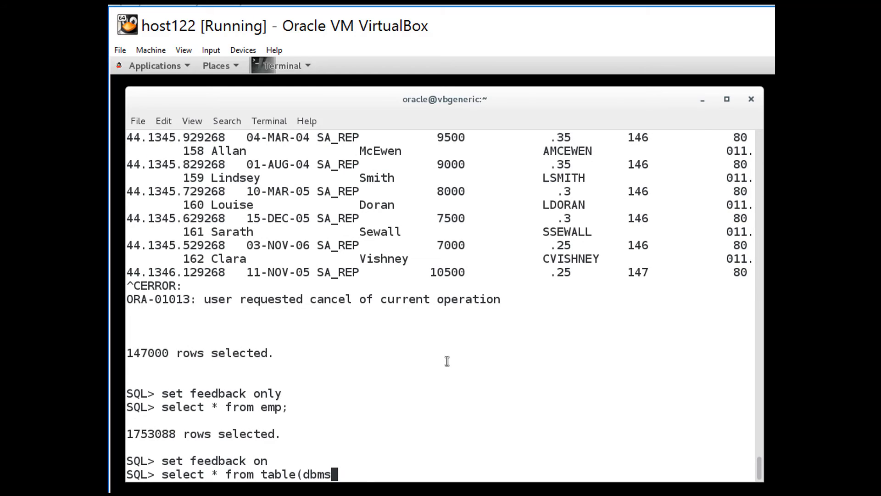
type("_xplan.display_")
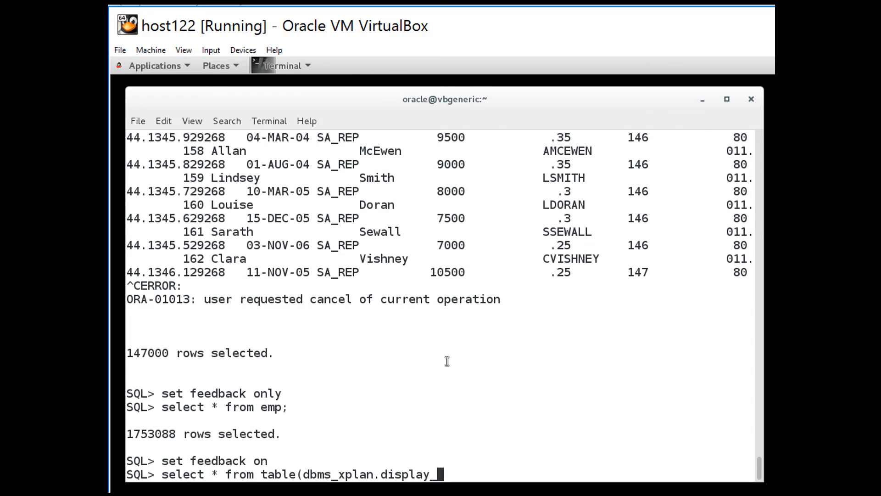
type("cursor);")
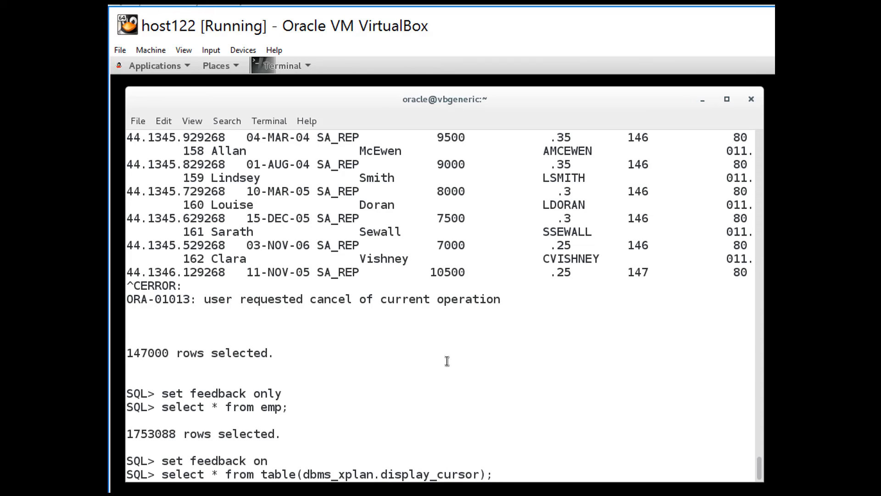